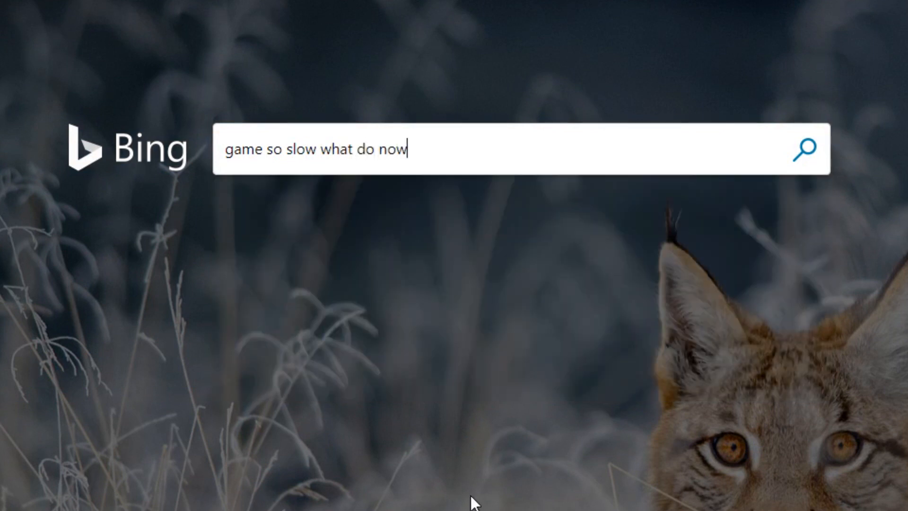
Run the Bing search 'game so slow what do now'
click(514, 501)
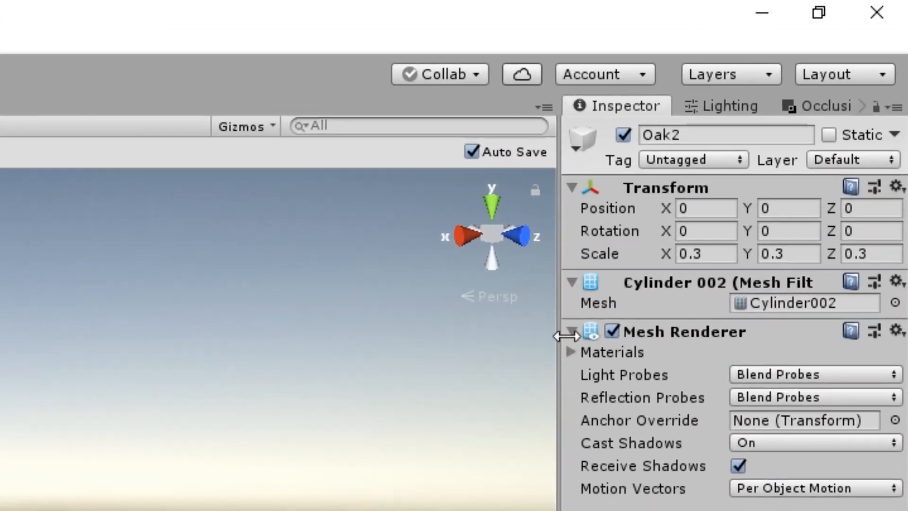
Mark Oak2 as Static and open its Static flags dropdown
click(827, 136)
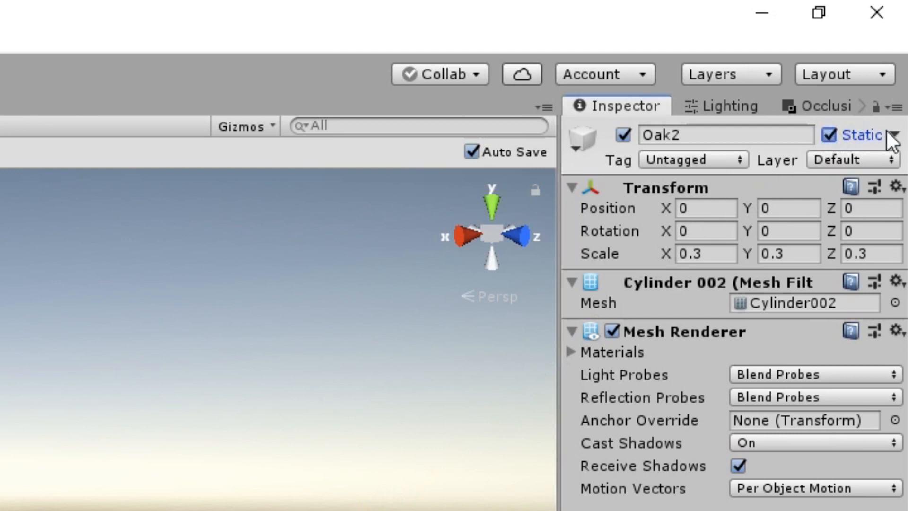
click(897, 135)
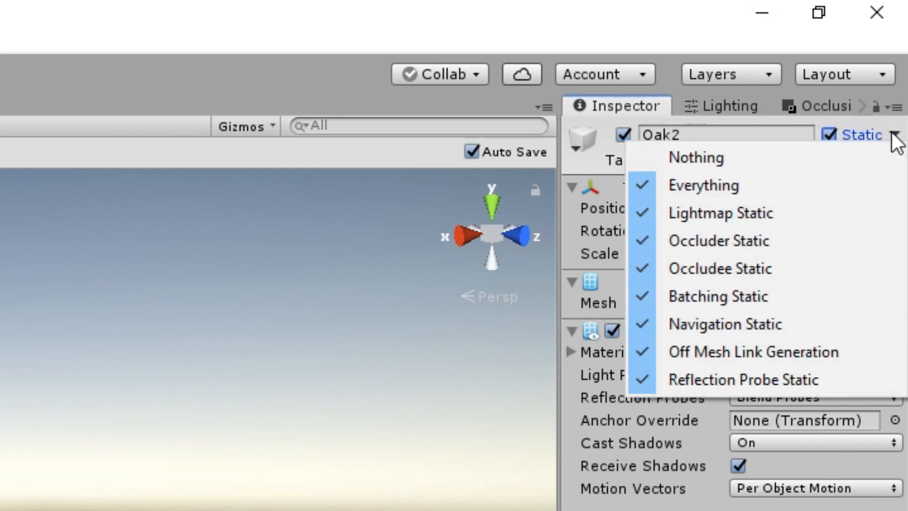
mouse_move(862, 266)
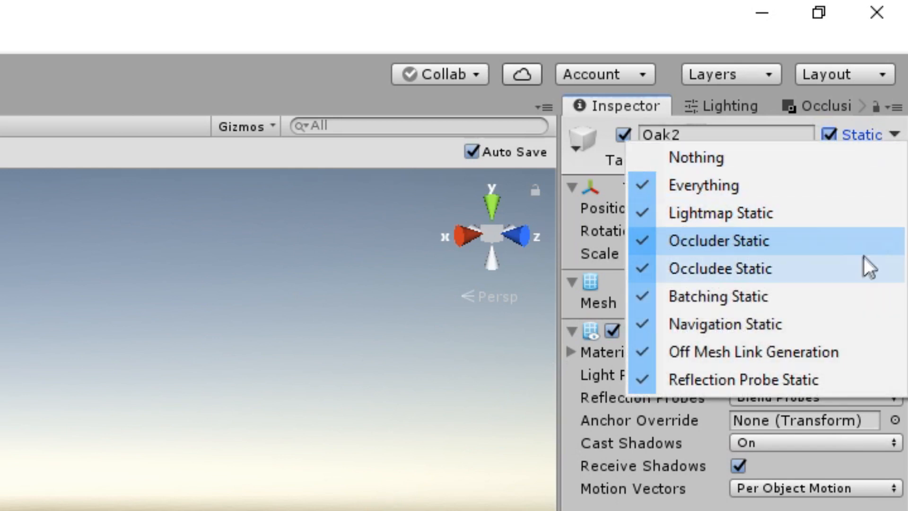
mouse_move(842, 388)
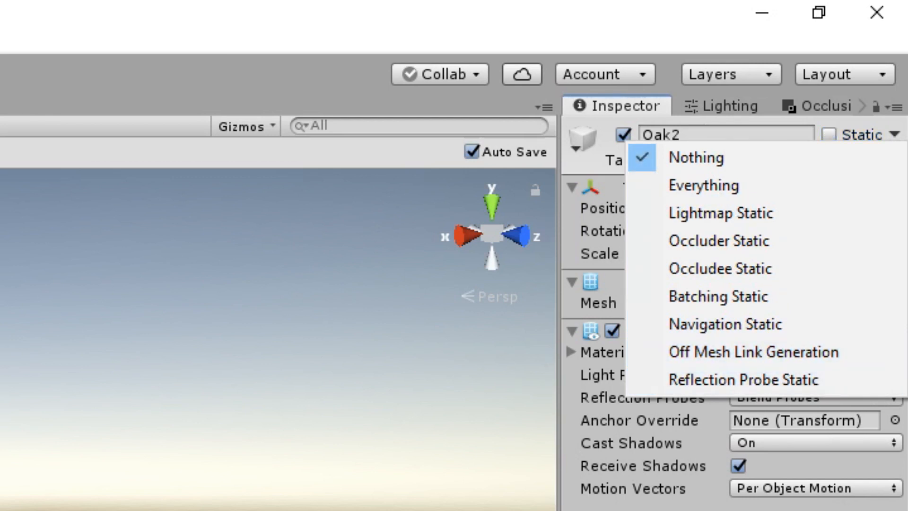
mouse_move(718, 296)
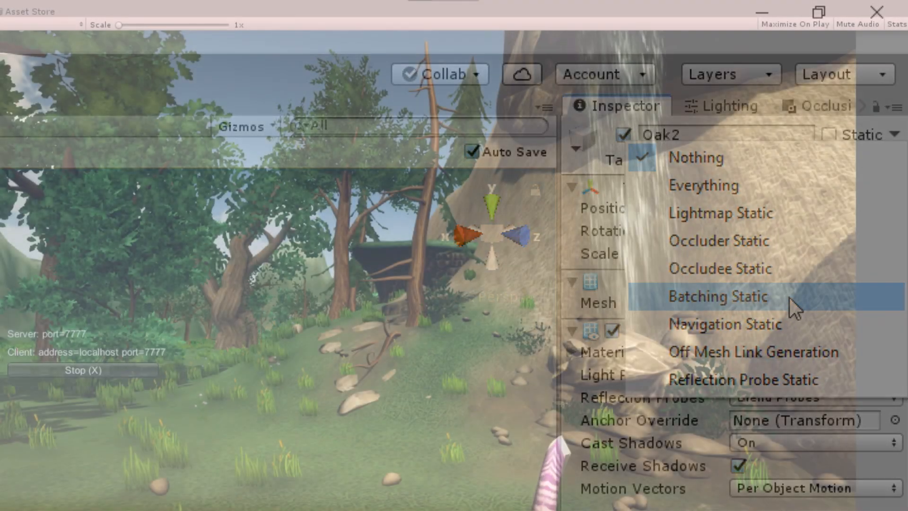
Play the forest scene and show the Stats overlay (about 26 FPS)
click(718, 296)
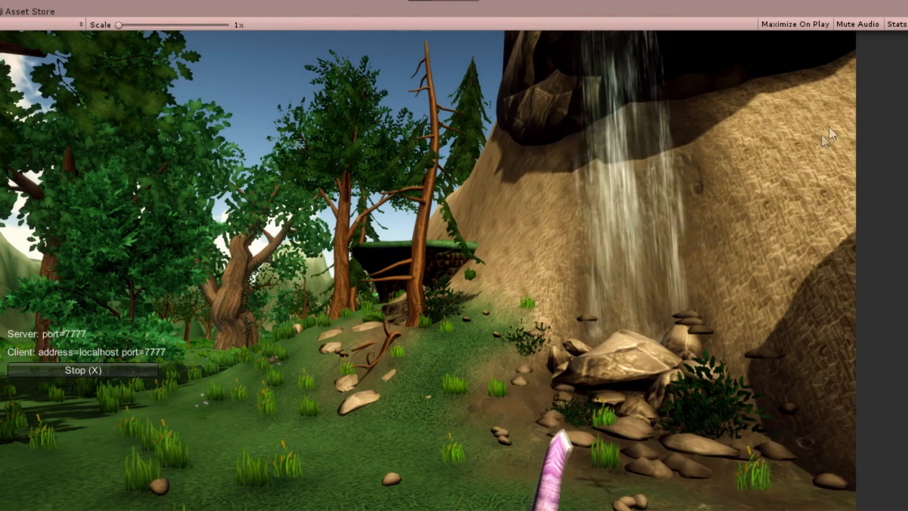
click(790, 14)
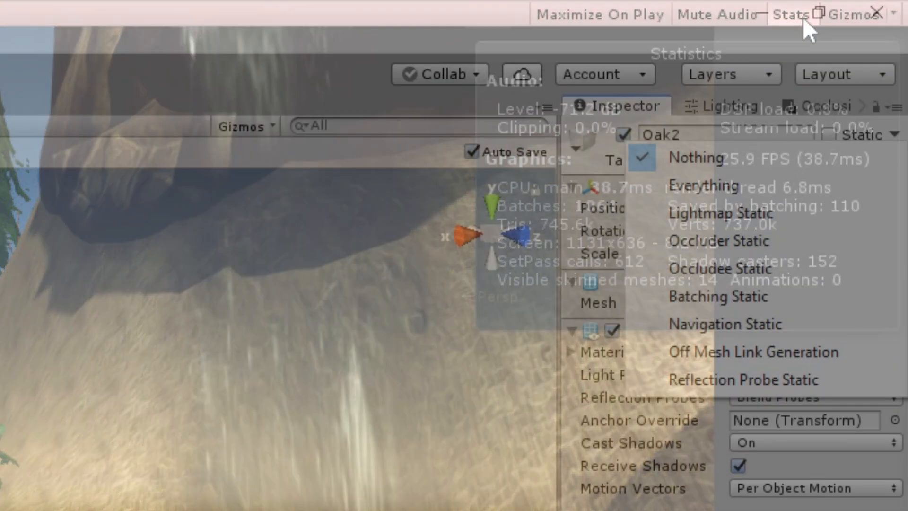
Hide the Stats overlay to leave the running game
click(789, 14)
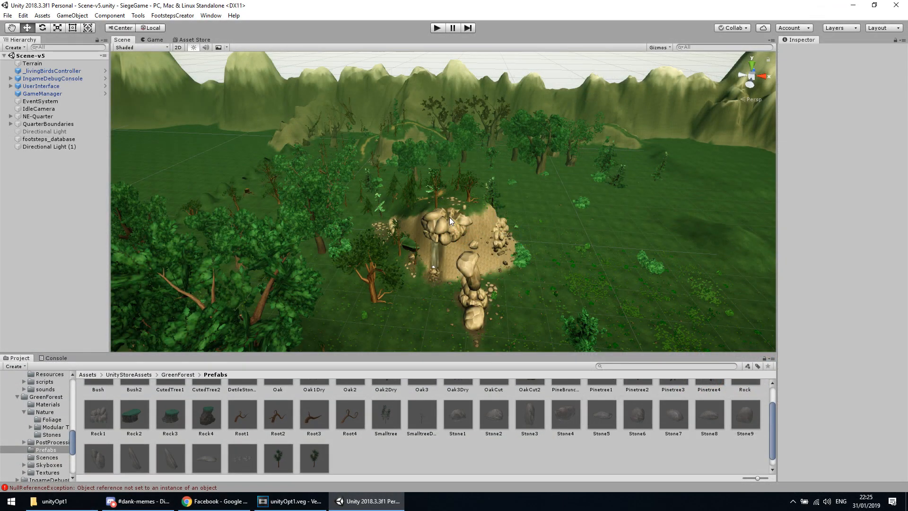
Open Occlusion Culling, filter to Renderers, and check a Bush's Occluder/Occludee Static flags
click(211, 15)
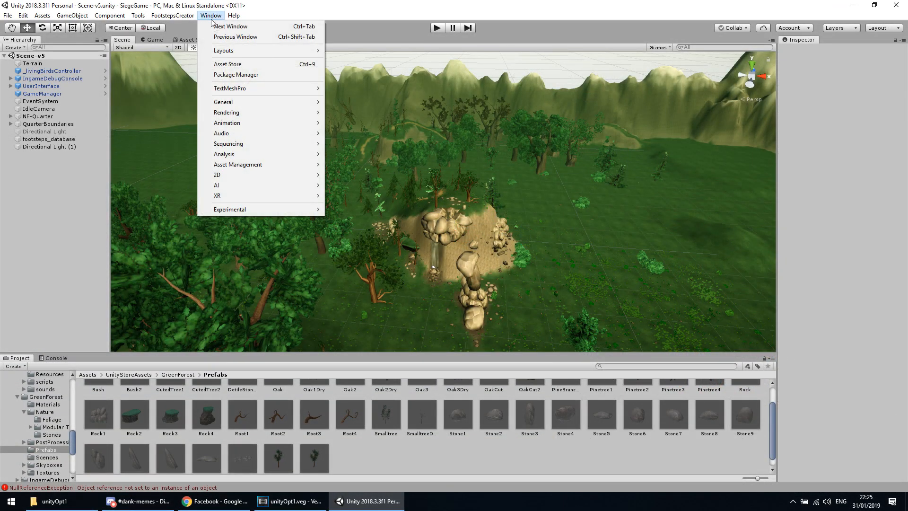
mouse_move(227, 113)
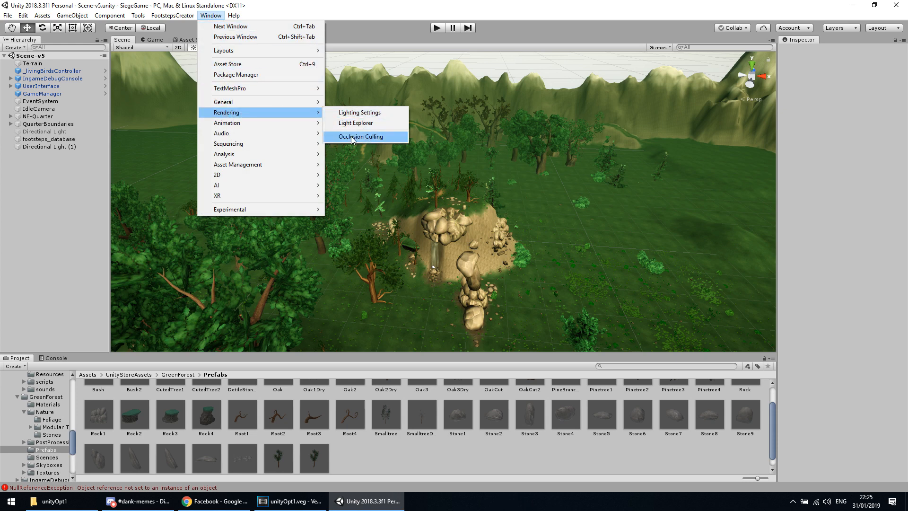
click(360, 137)
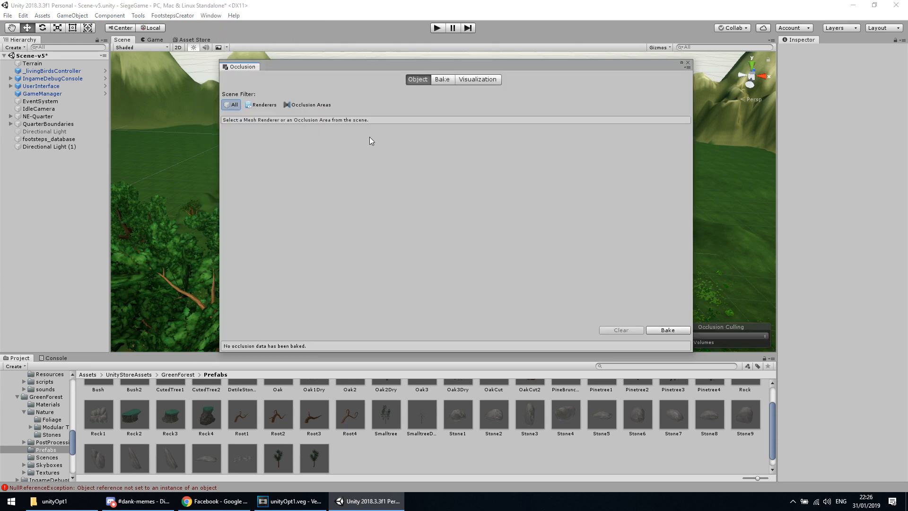
click(261, 105)
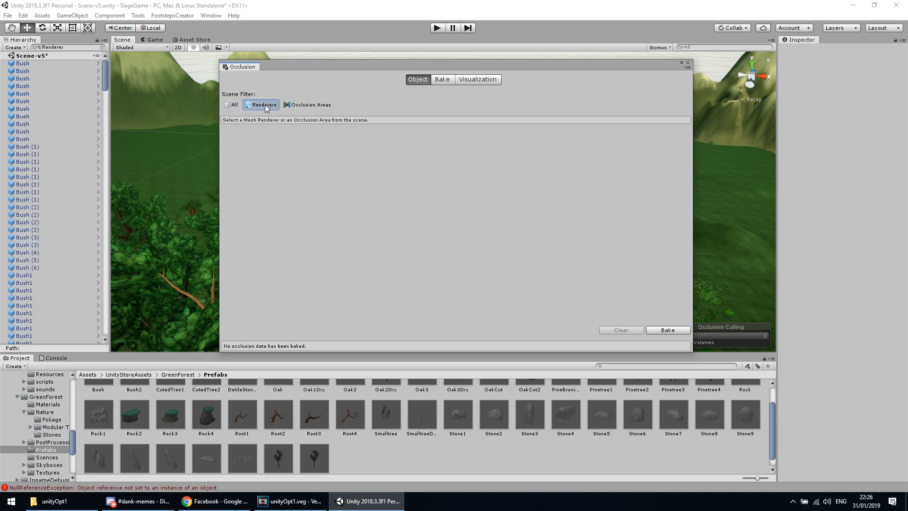
click(24, 94)
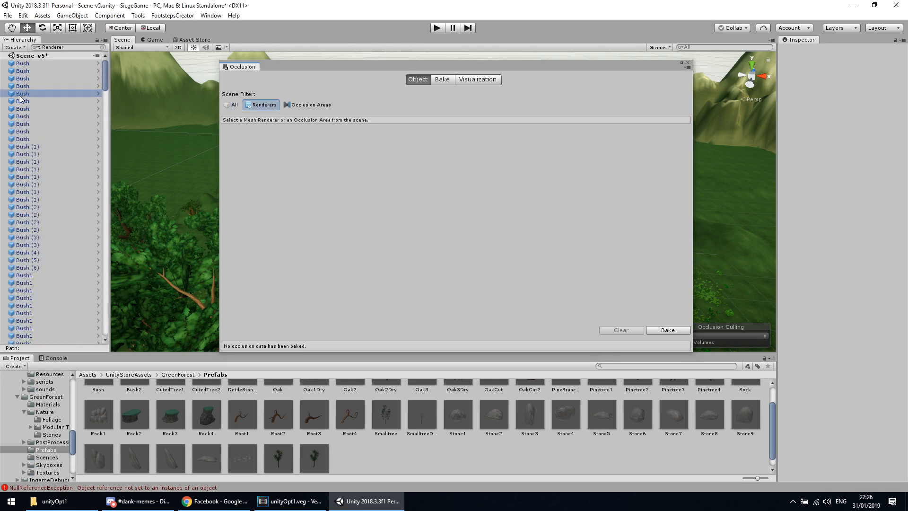
click(24, 93)
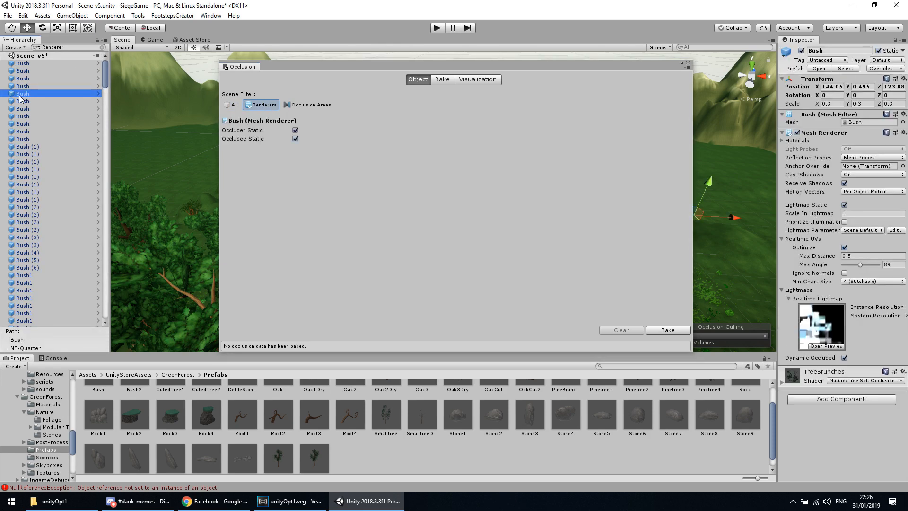
Review occlusion bake parameters (smallest occluder 5, hole 0.25) and dismiss Oak2's static flags
click(441, 79)
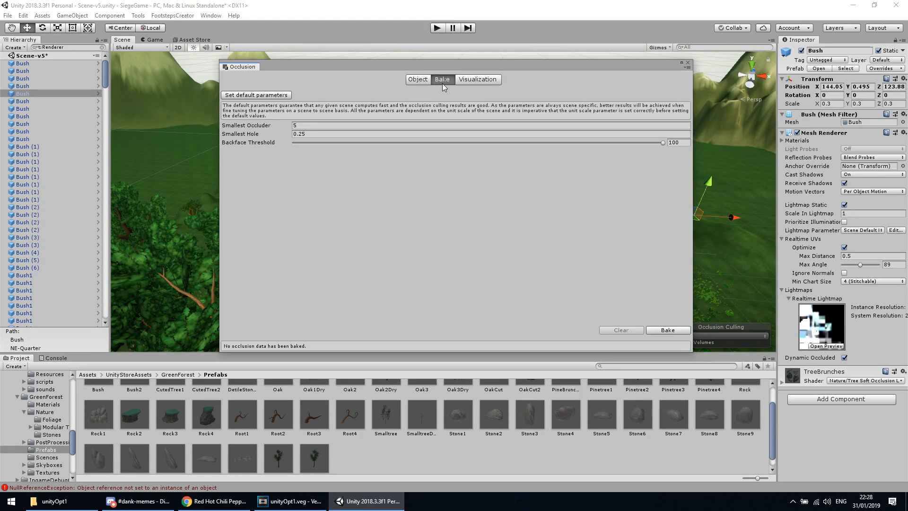
mouse_move(559, 285)
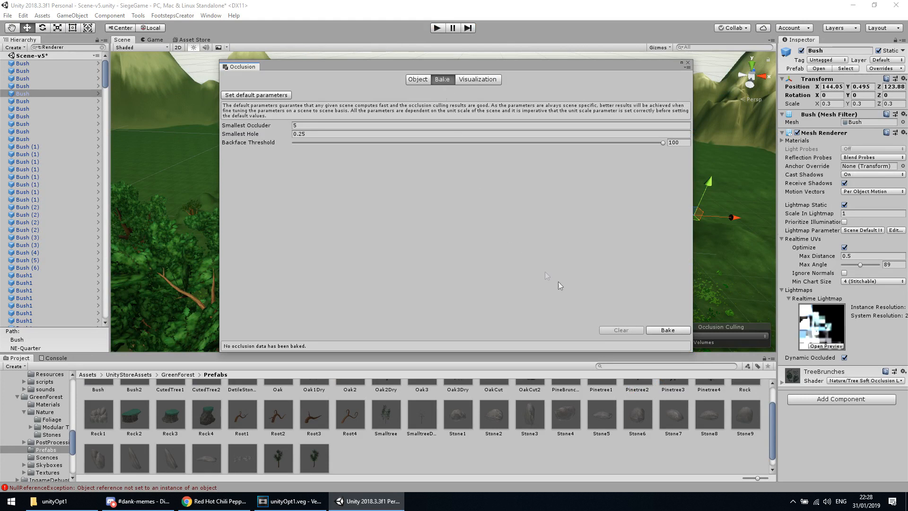
click(667, 330)
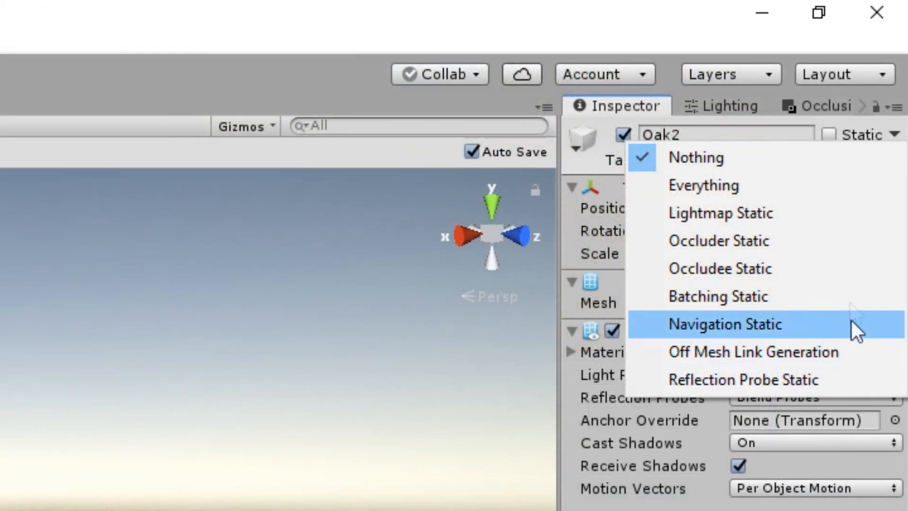
mouse_move(721, 213)
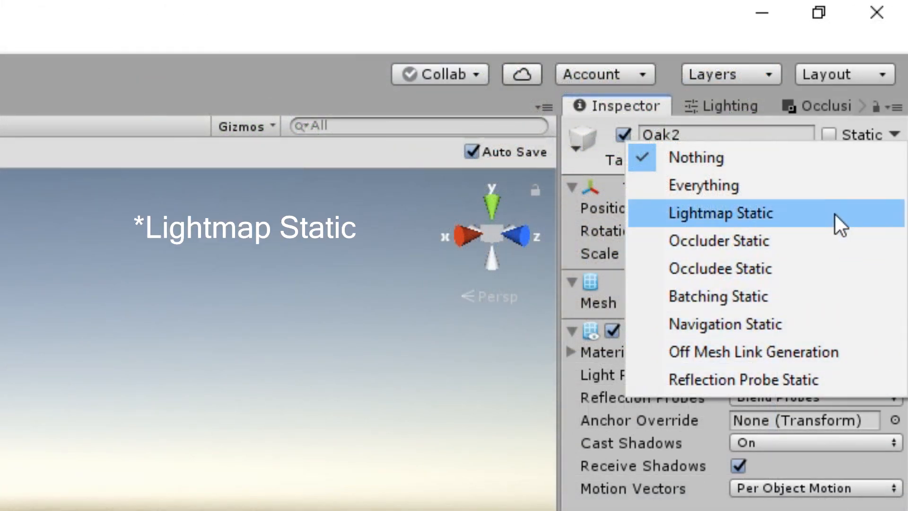
click(720, 212)
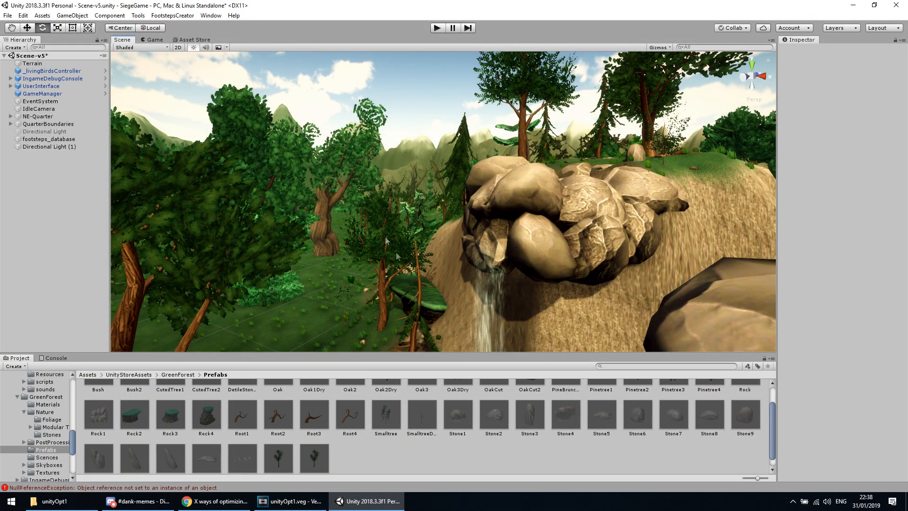
click(210, 16)
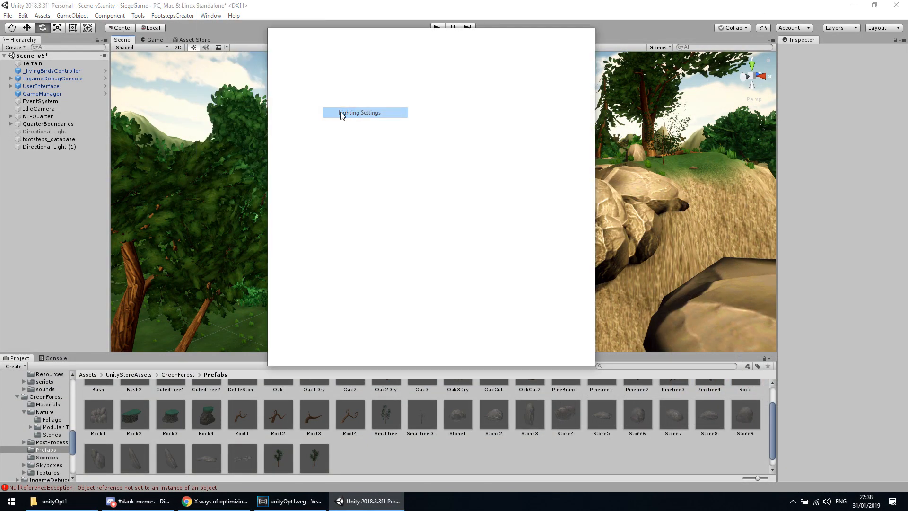
Enable Baked Global Illumination in Lighting Settings, keeping Subtractive lighting mode
click(359, 113)
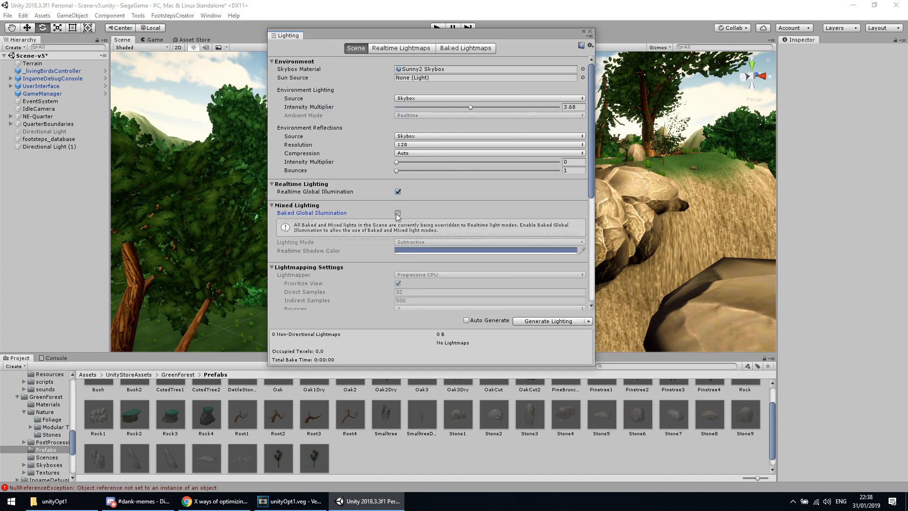
click(398, 212)
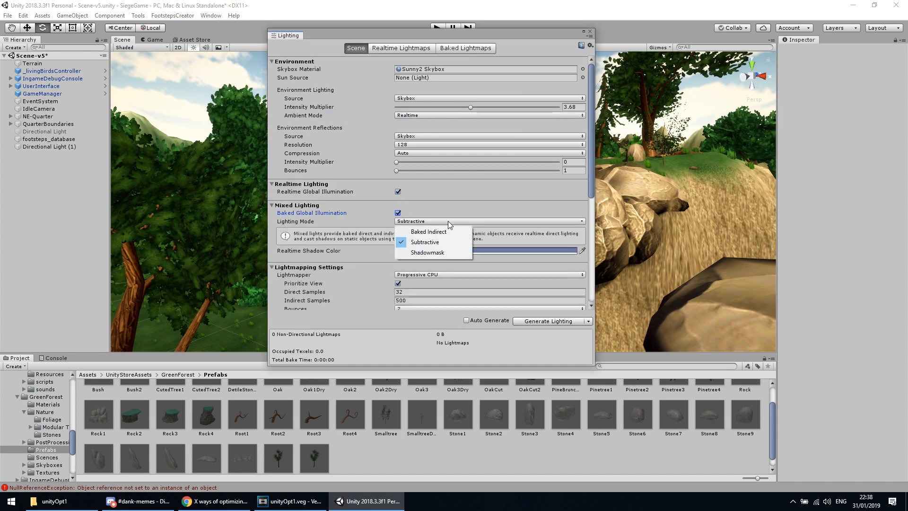
mouse_move(428, 253)
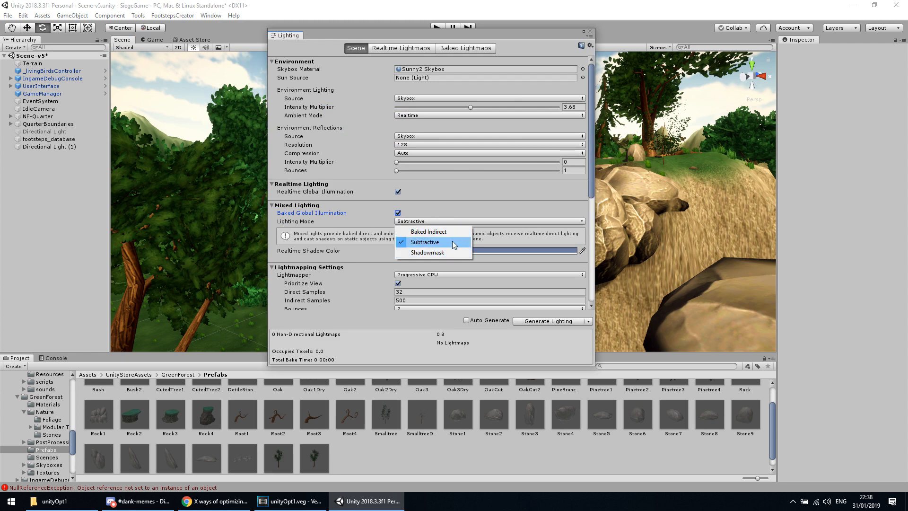
mouse_move(453, 249)
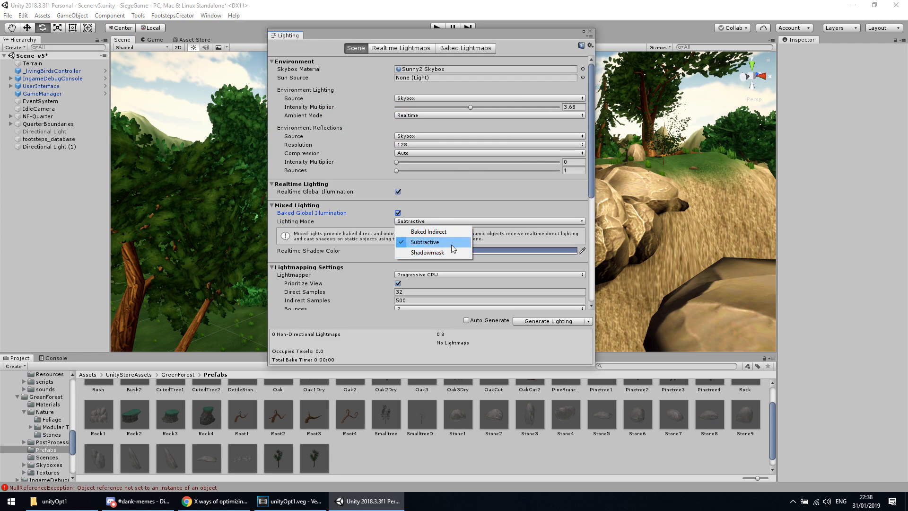
mouse_move(428, 229)
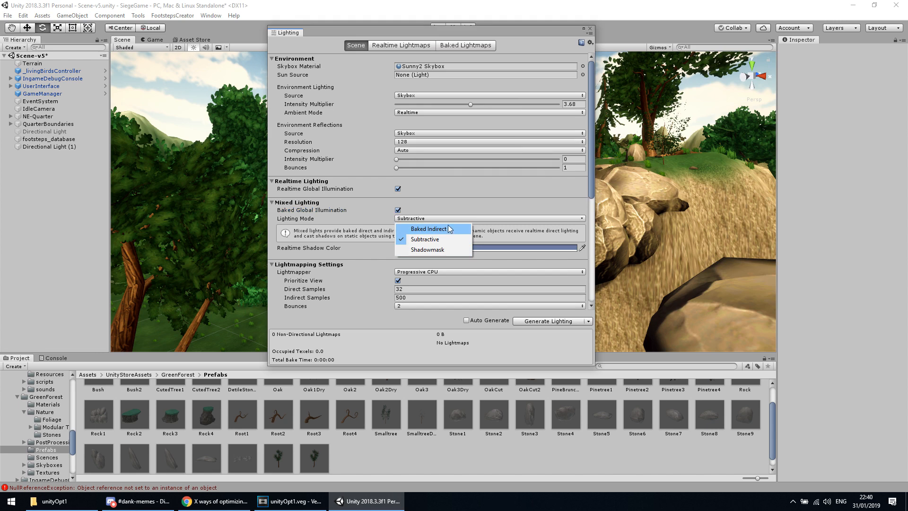
In Light Explorer, switch Directional Light (1) from Realtime to Baked
click(210, 16)
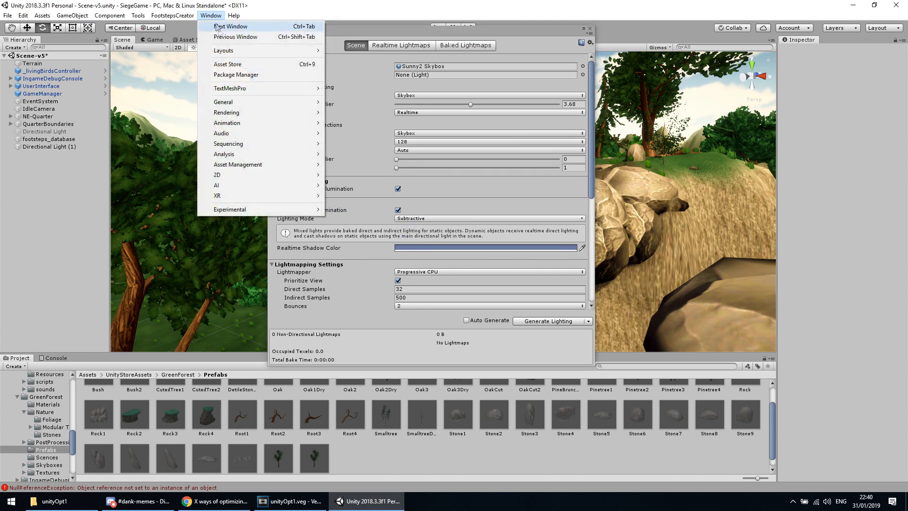
mouse_move(226, 113)
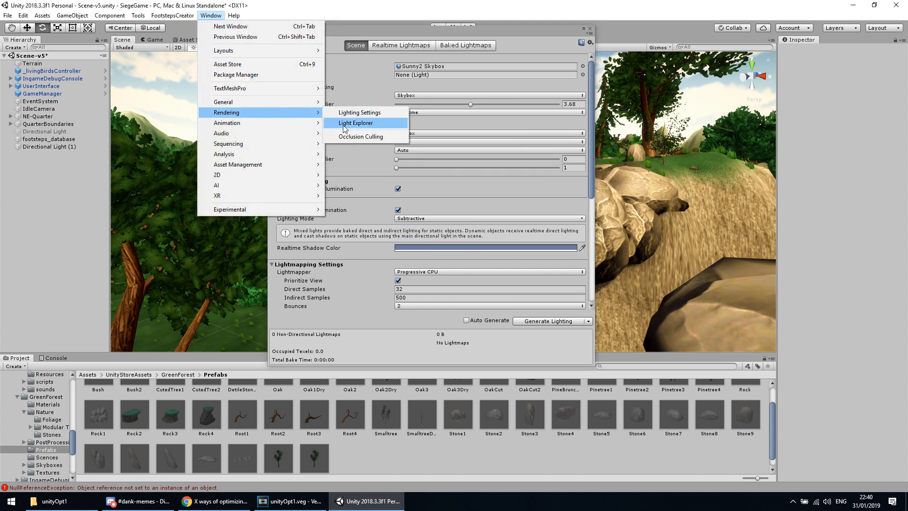
click(355, 123)
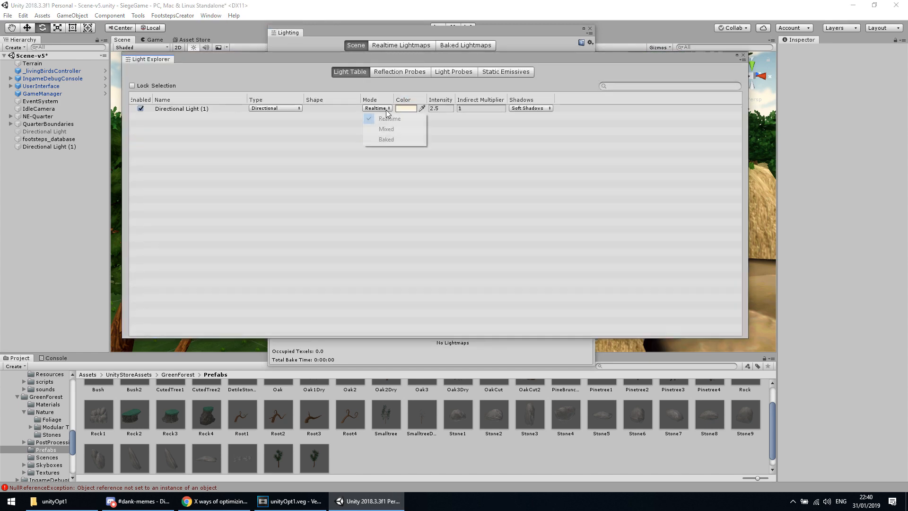
mouse_move(386, 139)
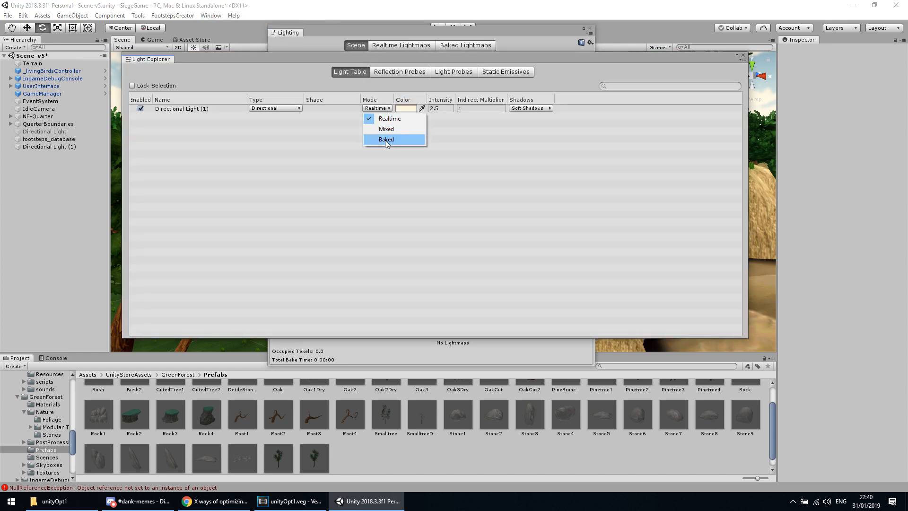
click(386, 139)
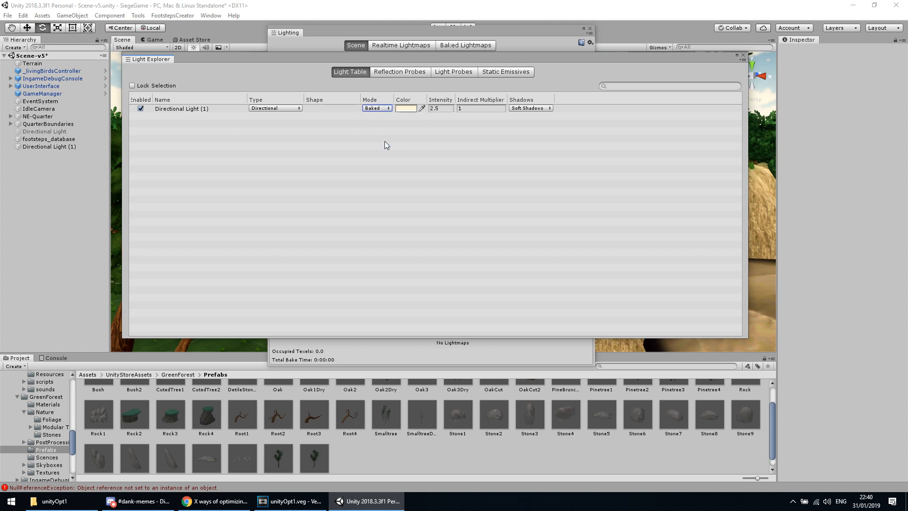
Bring the Lighting window forward and start Generate Lighting
click(356, 46)
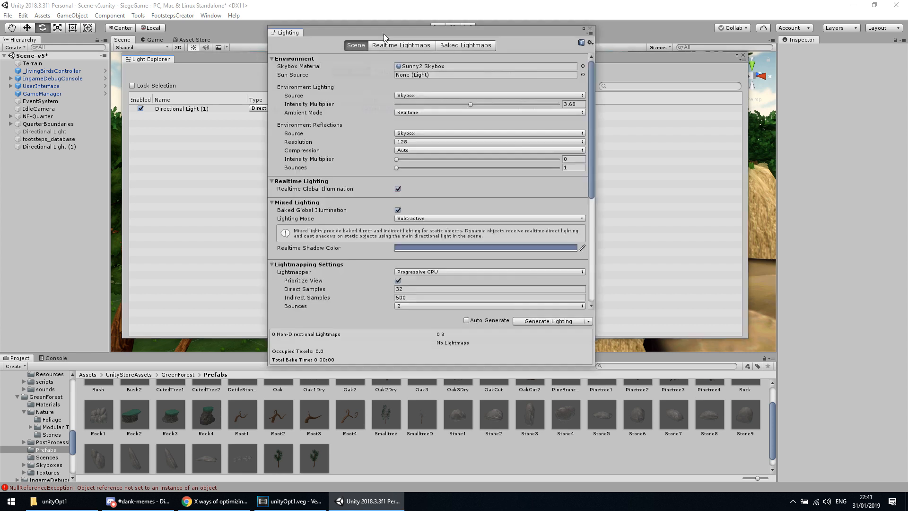
mouse_move(527, 296)
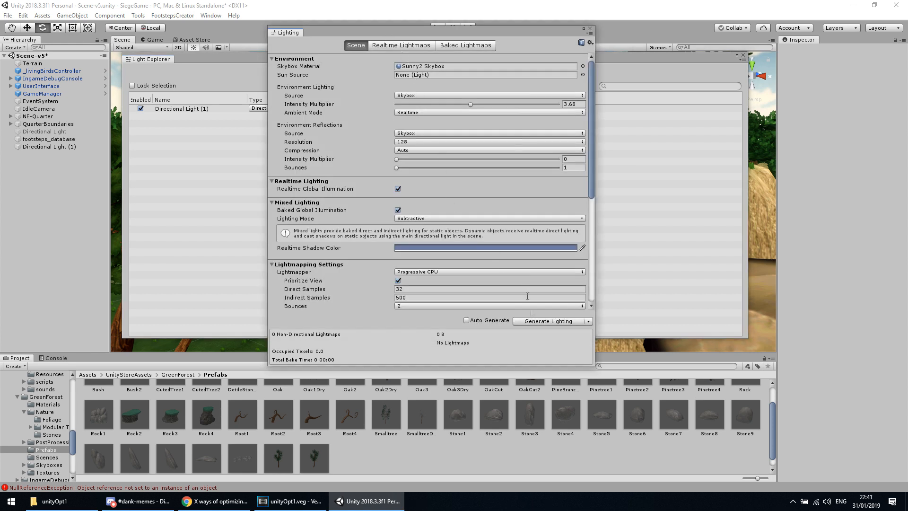
click(547, 321)
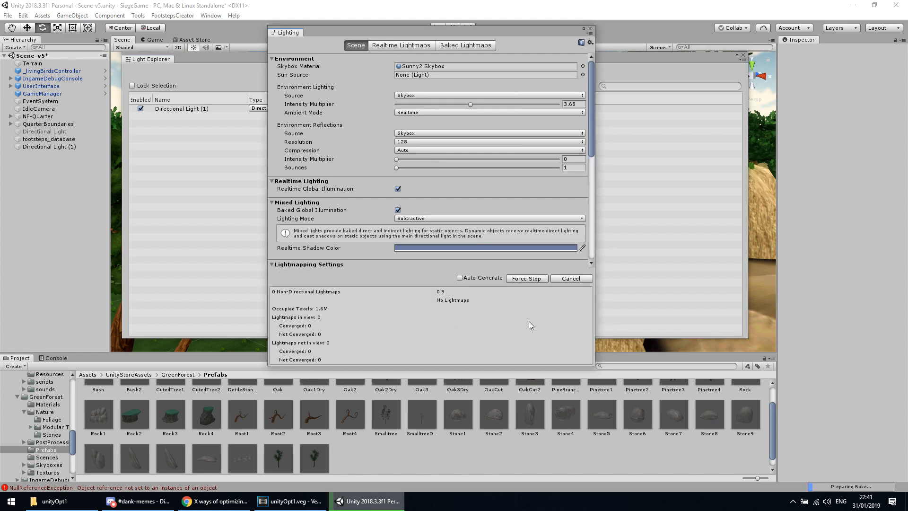